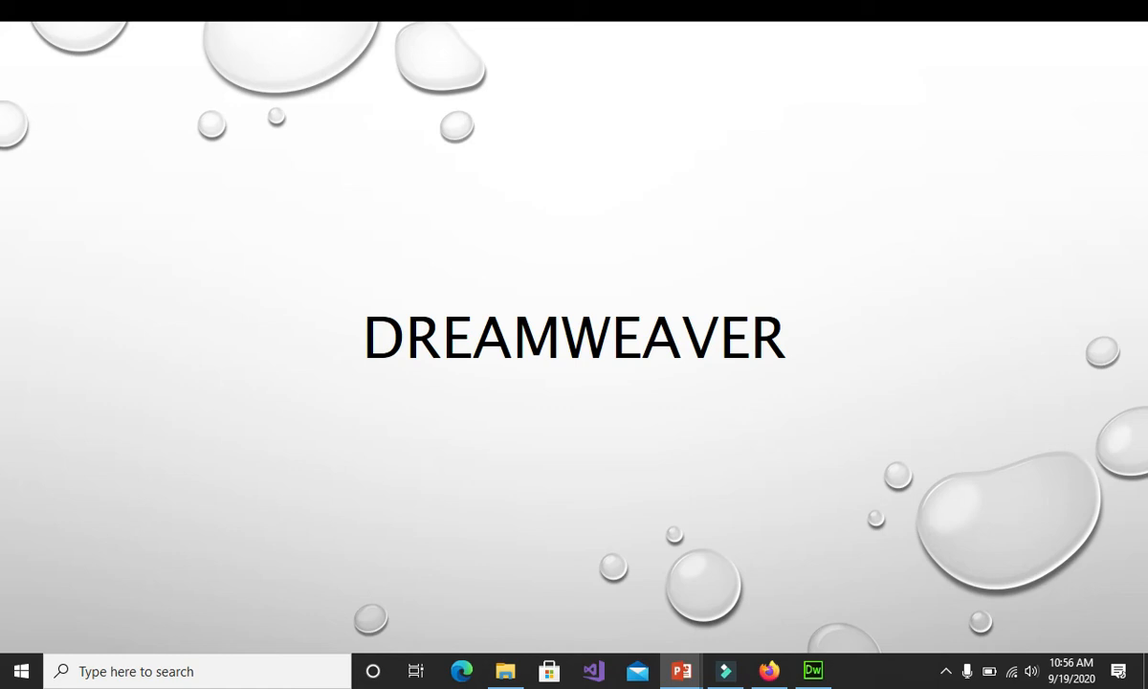
Search 'drea' in the Start menu and launch Adobe Dreamweaver CC 2019 from Best match.
{"action": "left_click", "coordinate": [192, 669]}
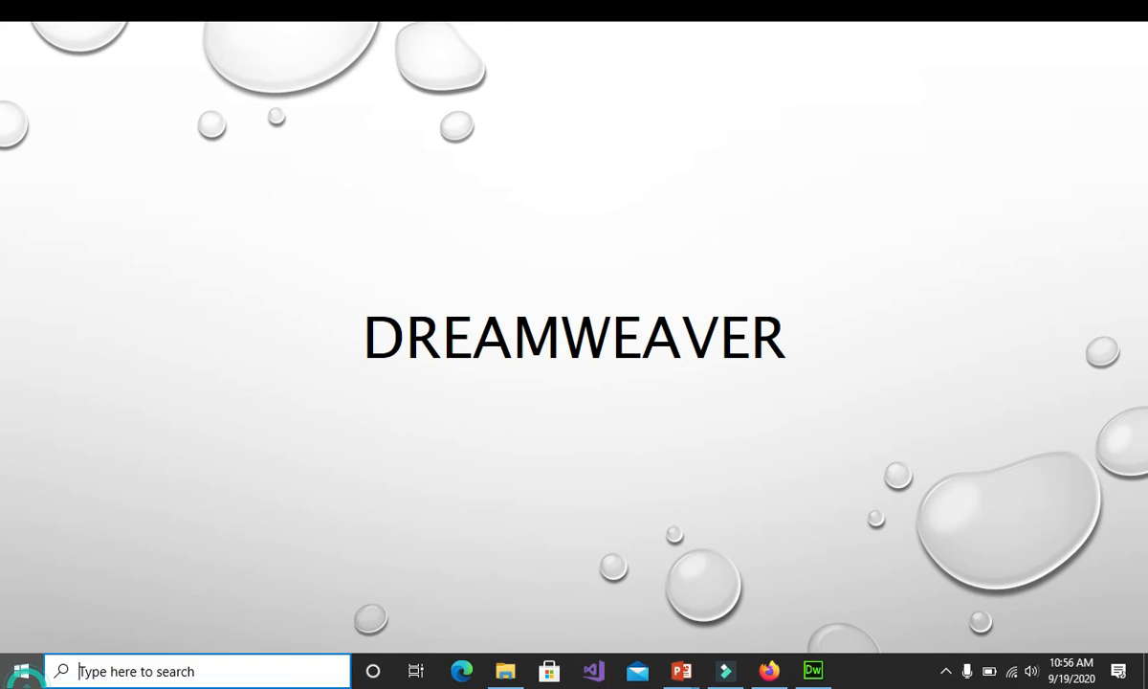
{"action": "type", "text": "dre"}
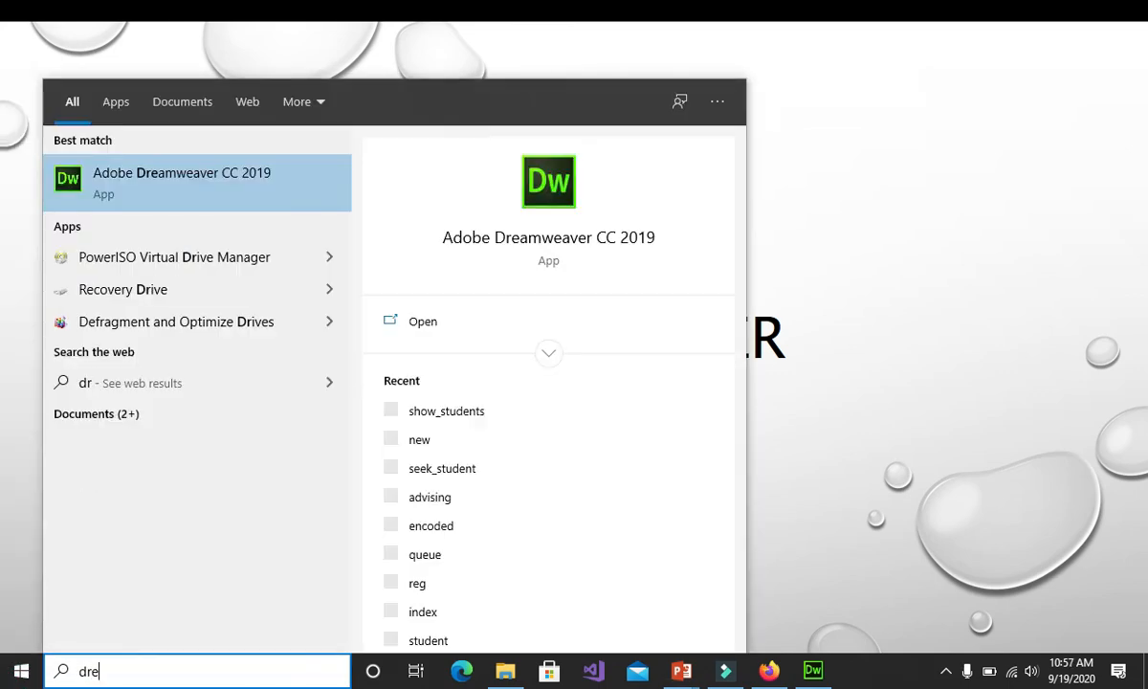
{"action": "type", "text": "a"}
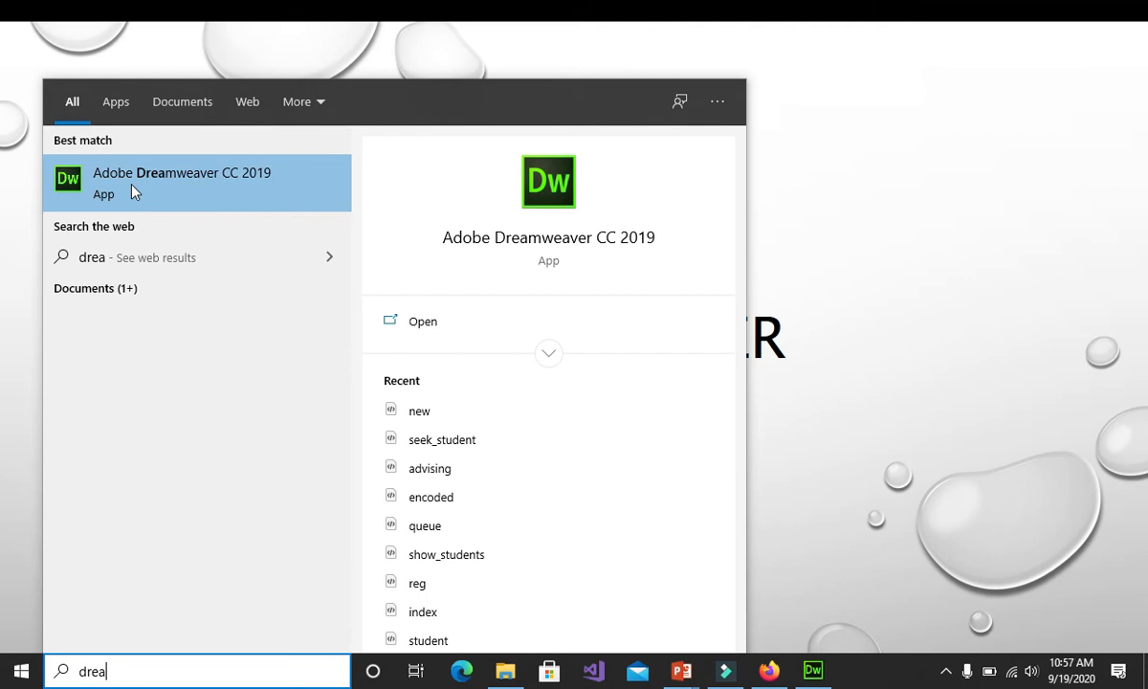
{"action": "mouse_move", "coordinate": [259, 197]}
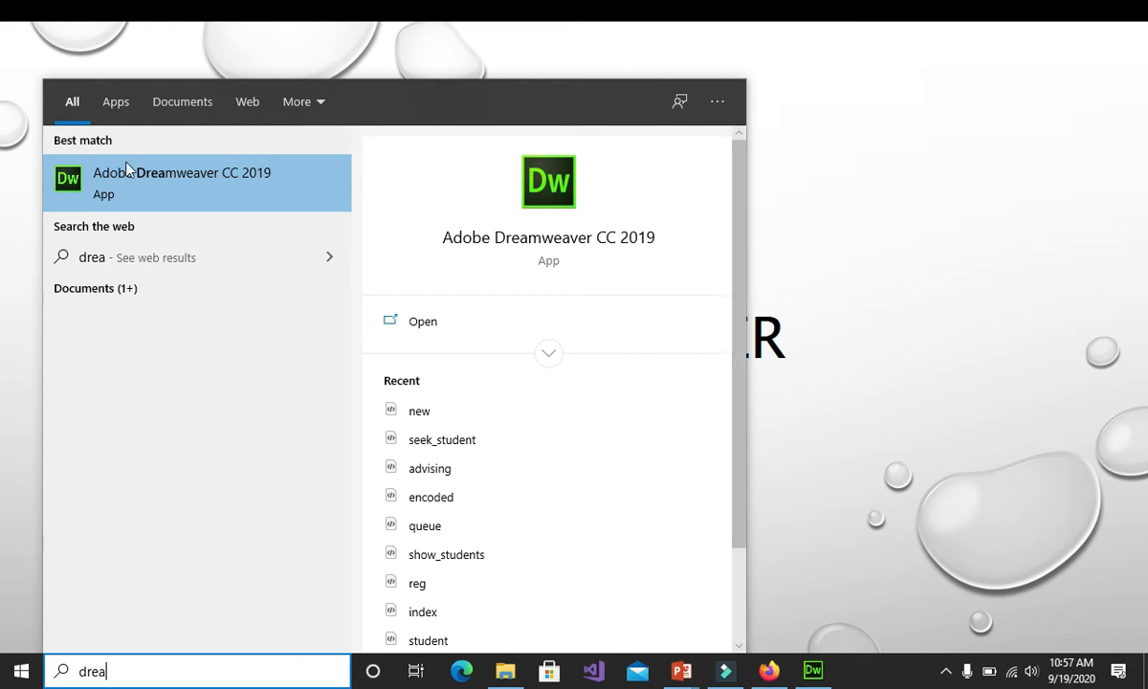
{"action": "left_click", "coordinate": [197, 184]}
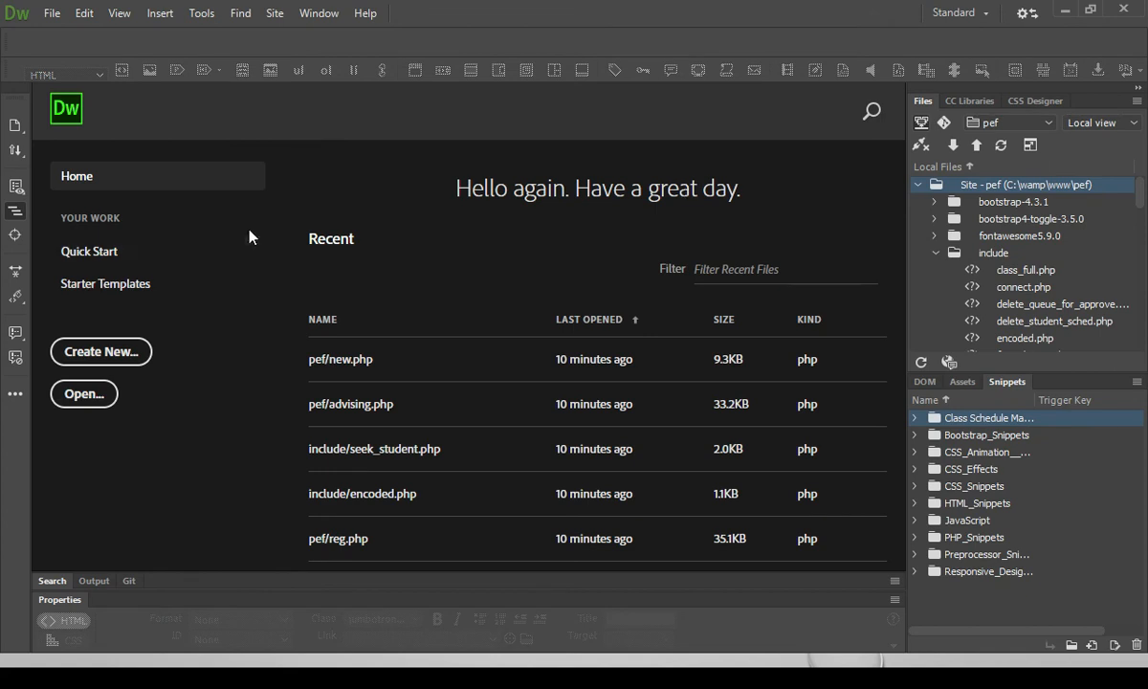
{"action": "mouse_move", "coordinate": [479, 437]}
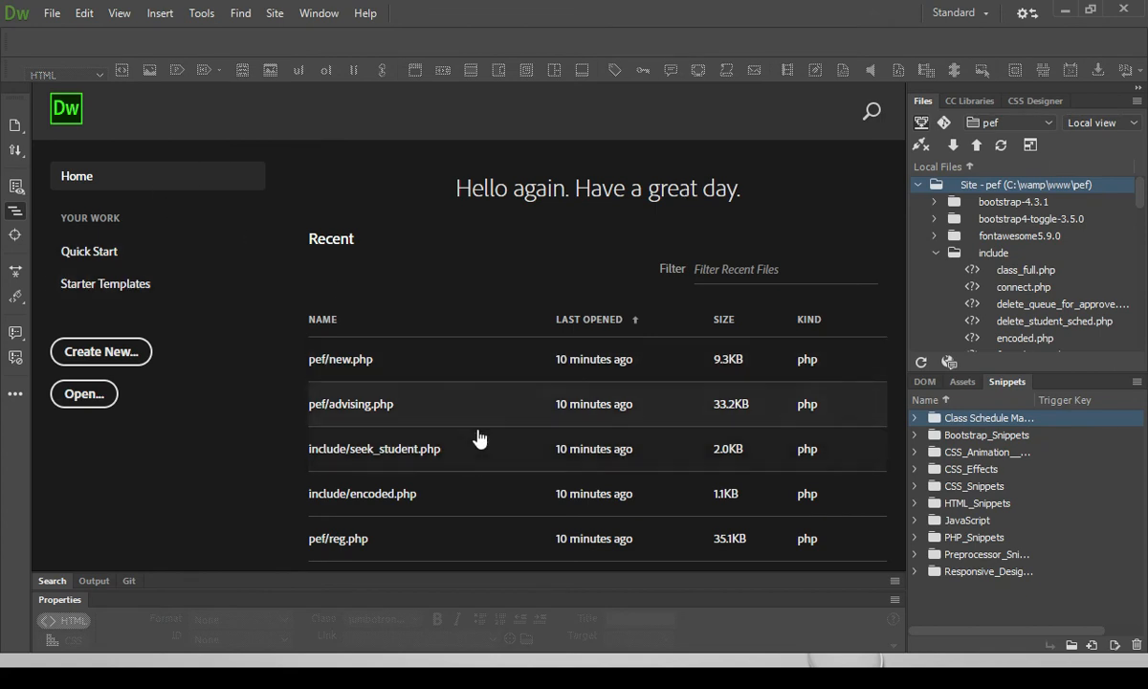